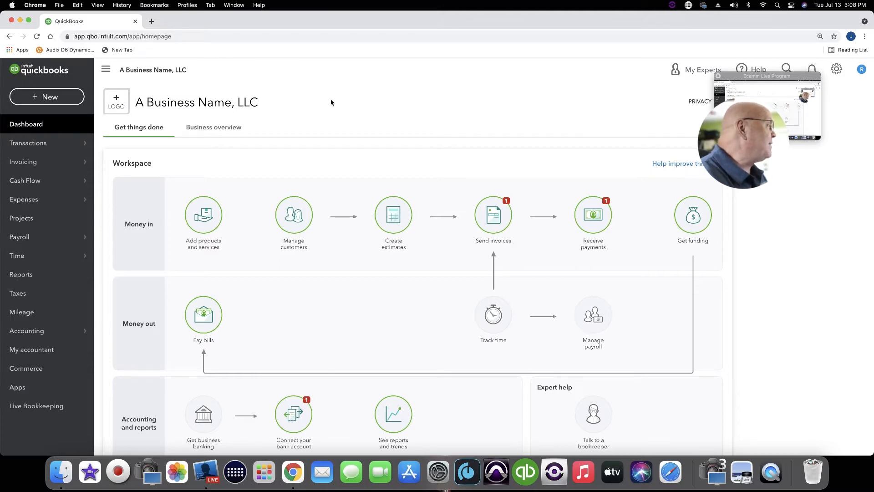
Bring up Sample Customer's $1,500.00 Invoice No.1002 from the recent invoices list
click(46, 96)
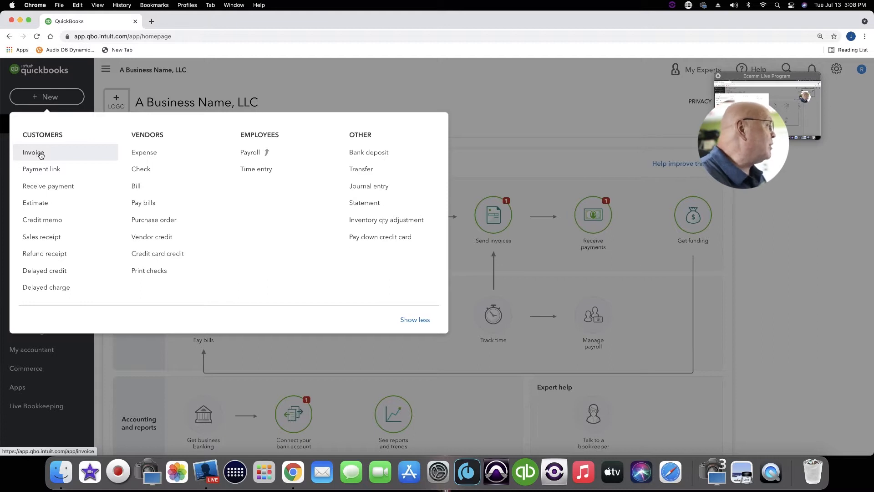
mouse_move(41, 236)
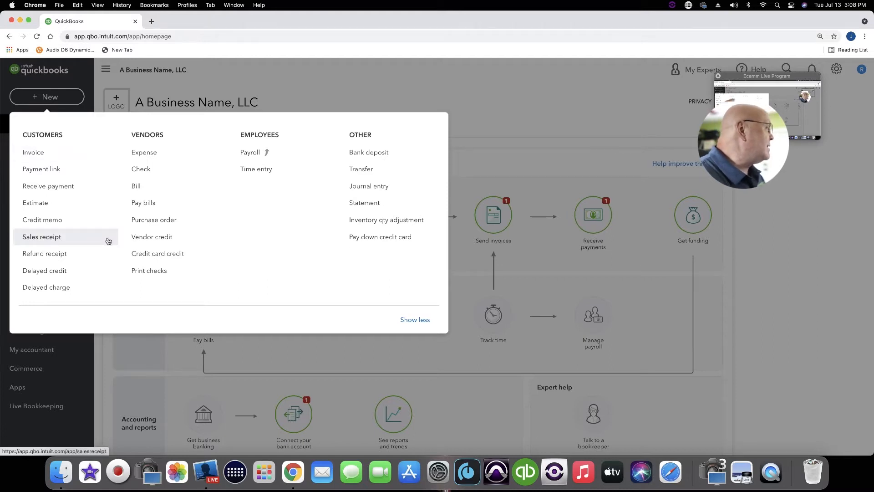
mouse_move(144, 152)
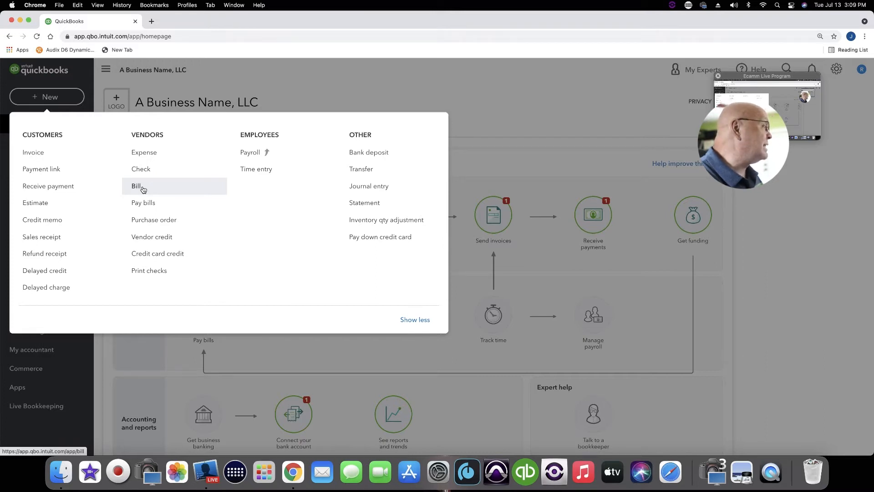
mouse_move(33, 152)
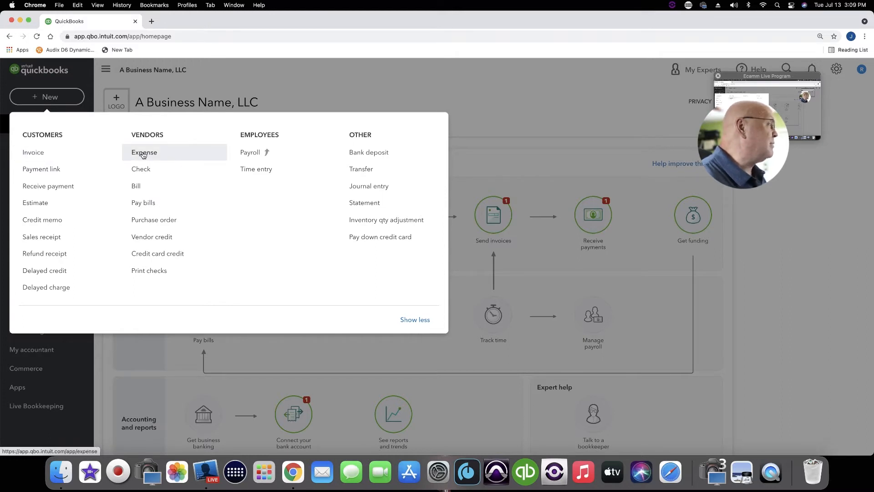
click(433, 96)
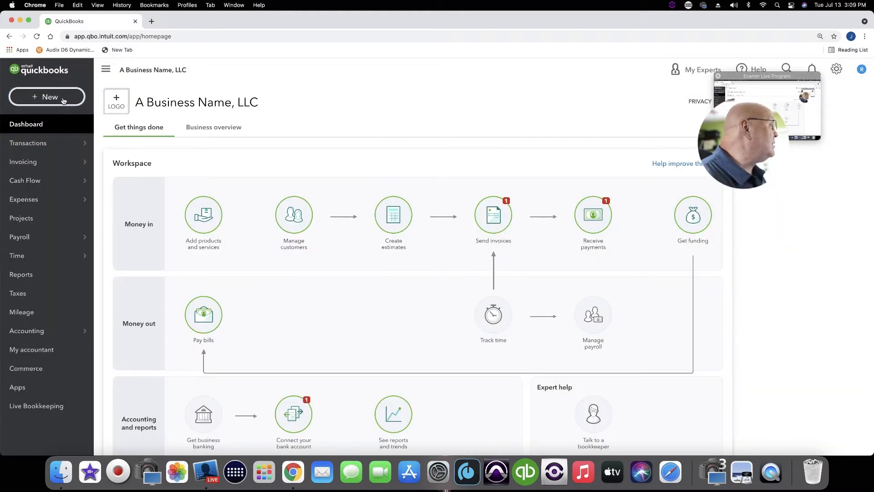
click(47, 96)
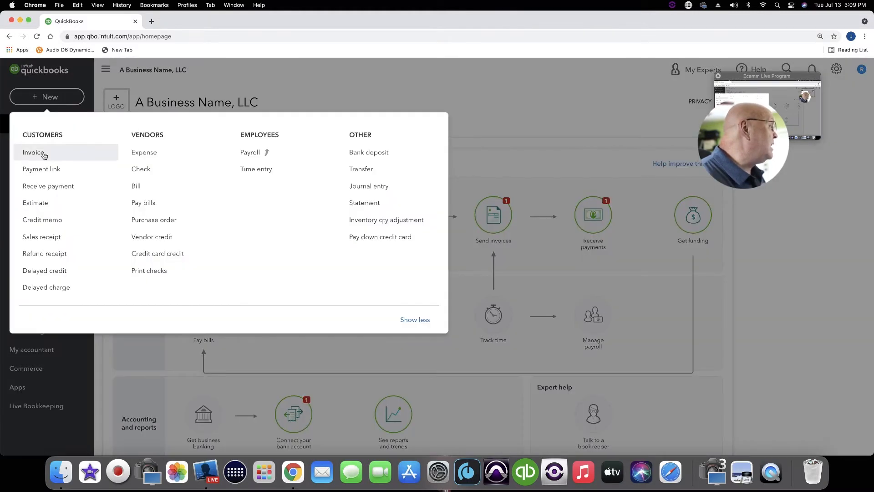
click(33, 152)
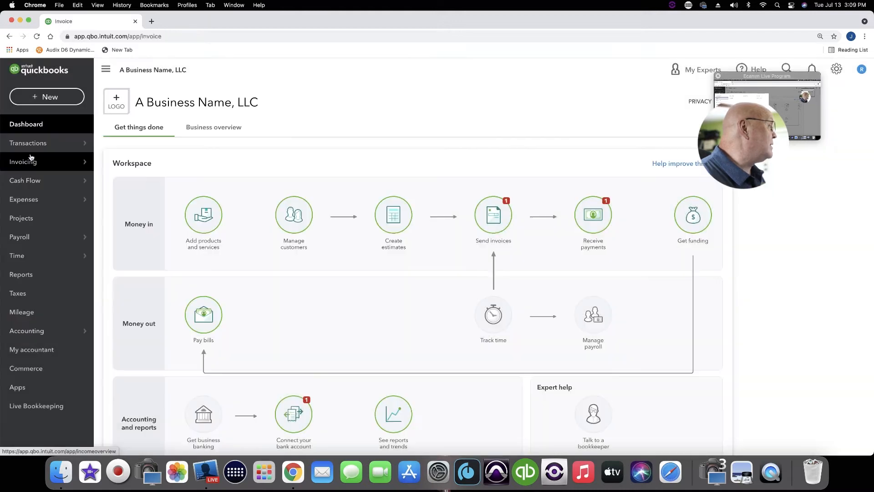
click(492, 215)
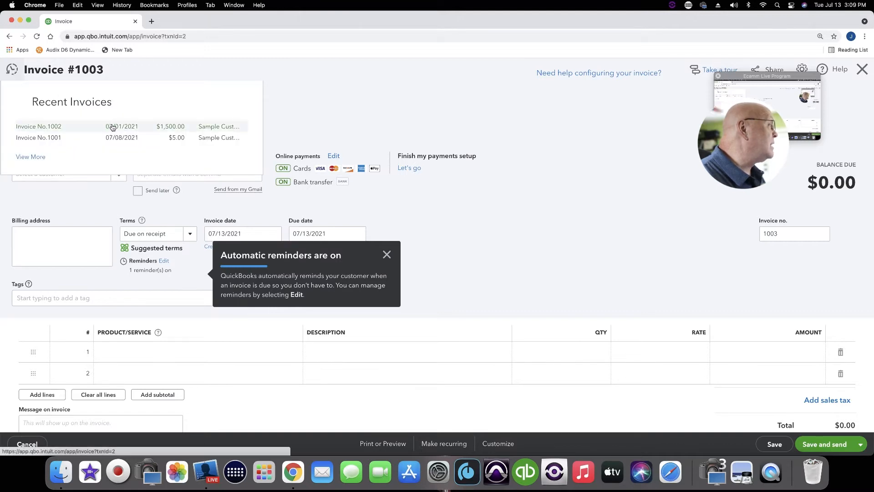
click(38, 125)
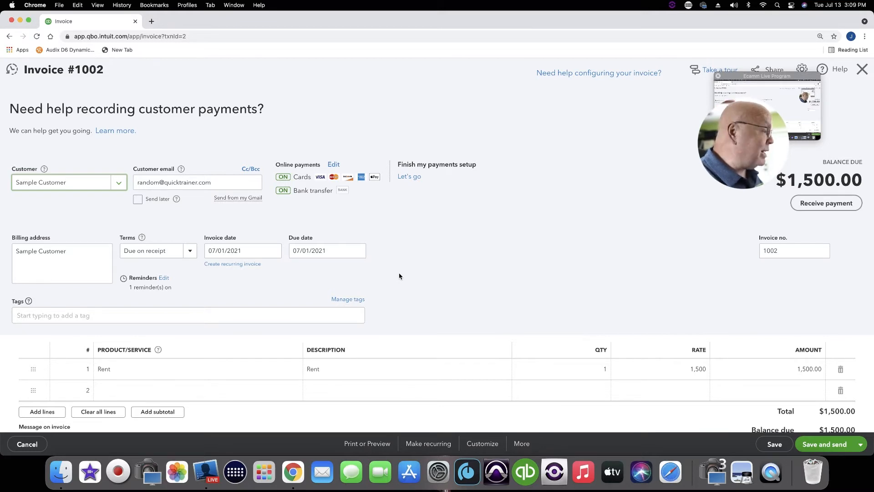
scroll(down, 3)
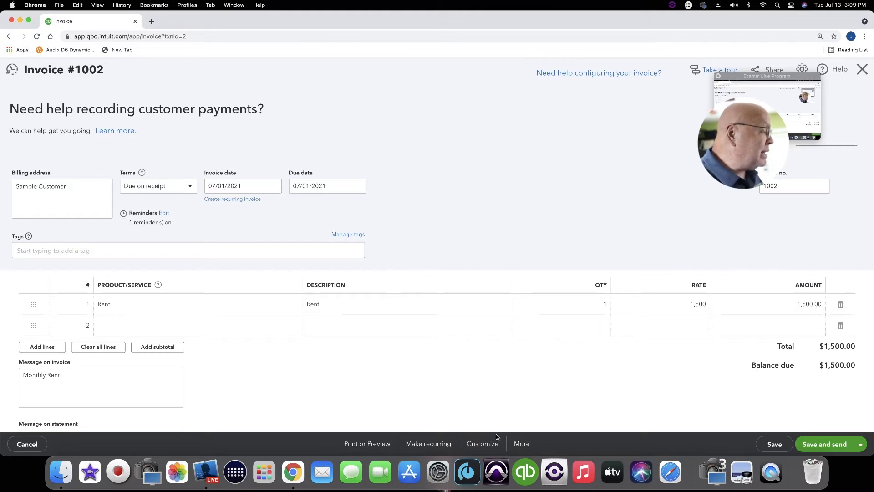
Make invoice 1002 a recurring template, rename it for rent, and keep type Scheduled
click(427, 443)
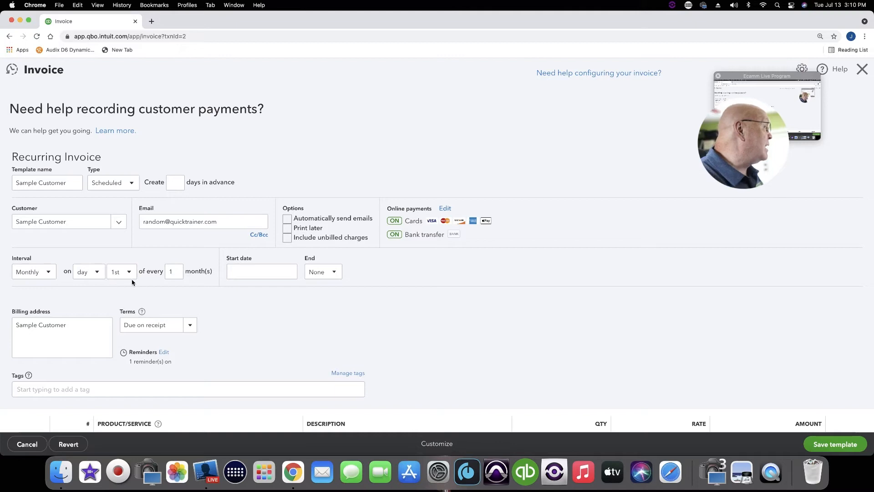
click(46, 182)
text( Ren)
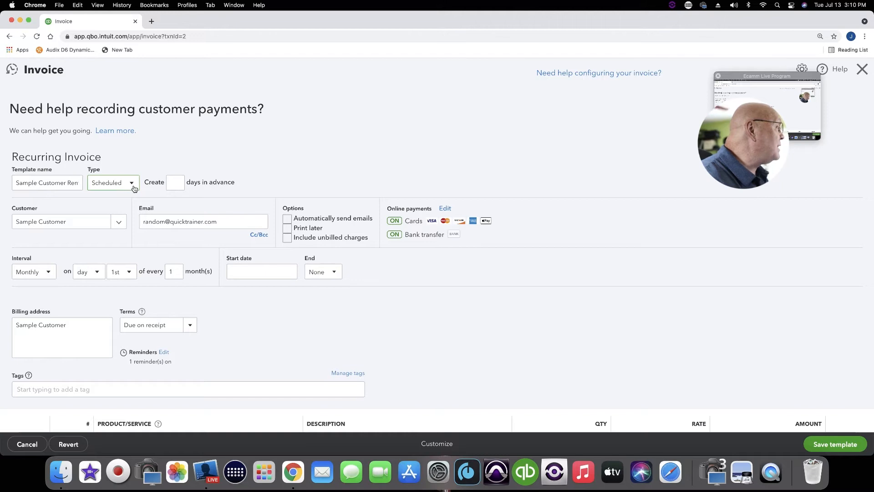
click(112, 182)
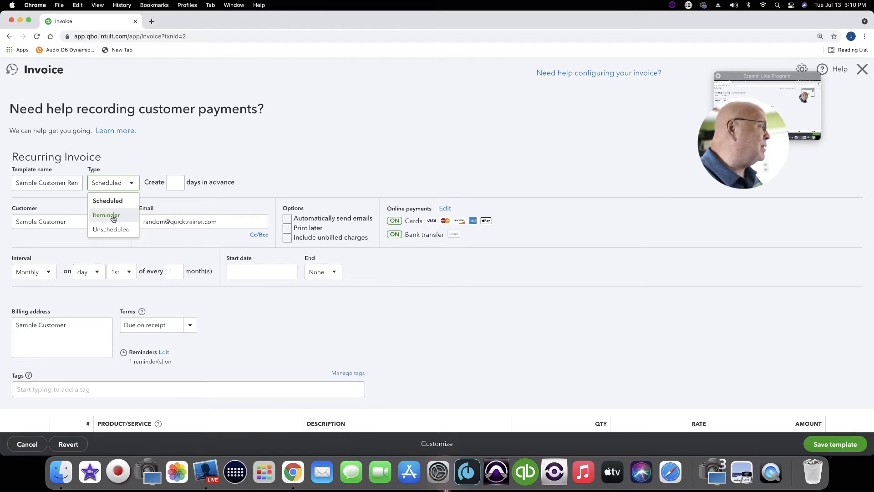
mouse_move(113, 229)
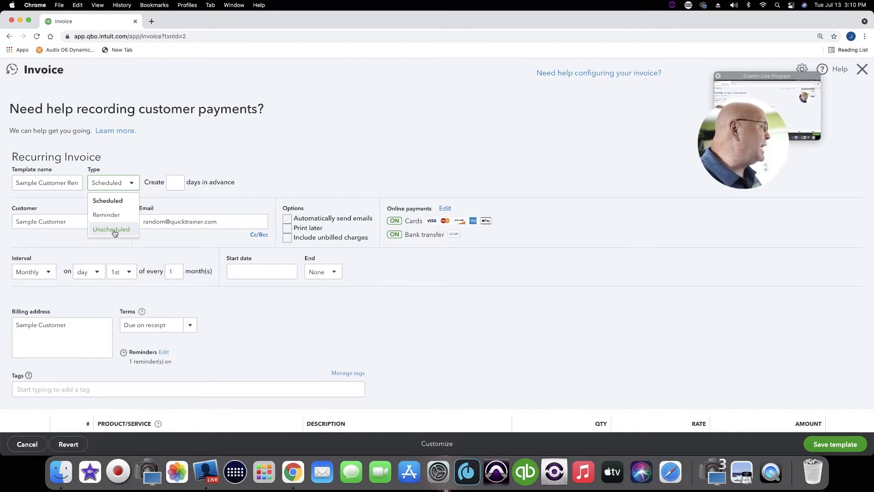
mouse_move(113, 227)
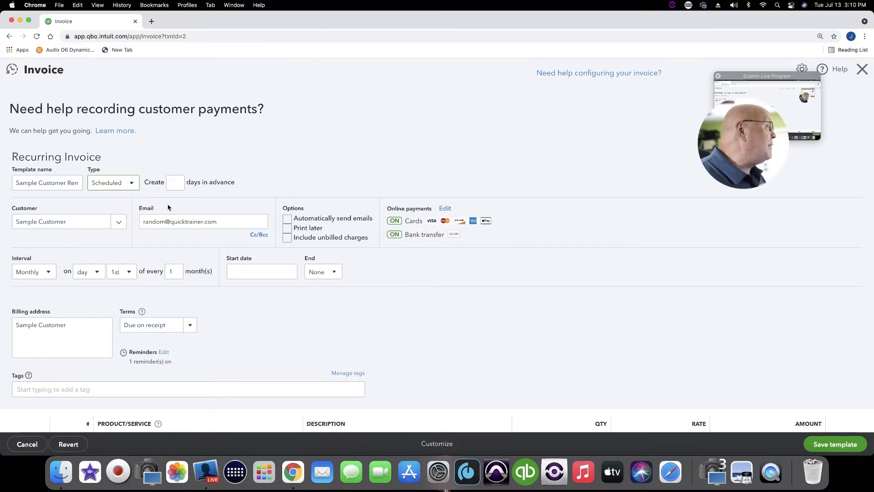
click(174, 182)
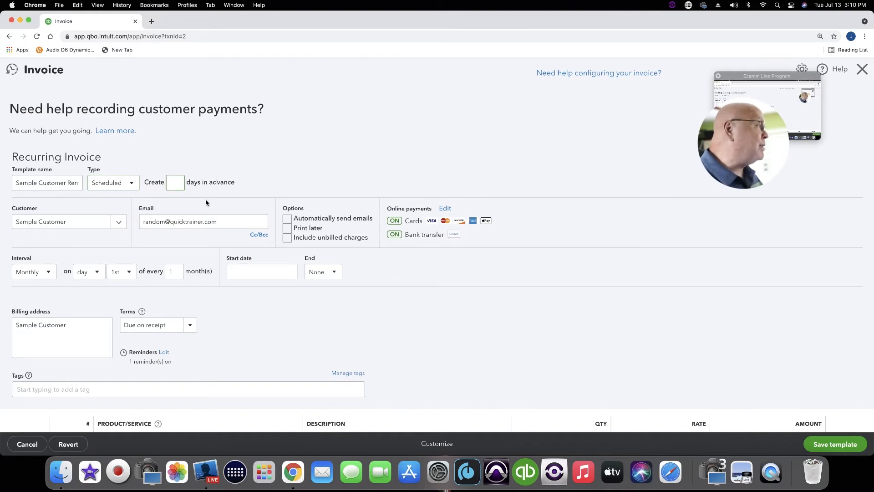
click(174, 182)
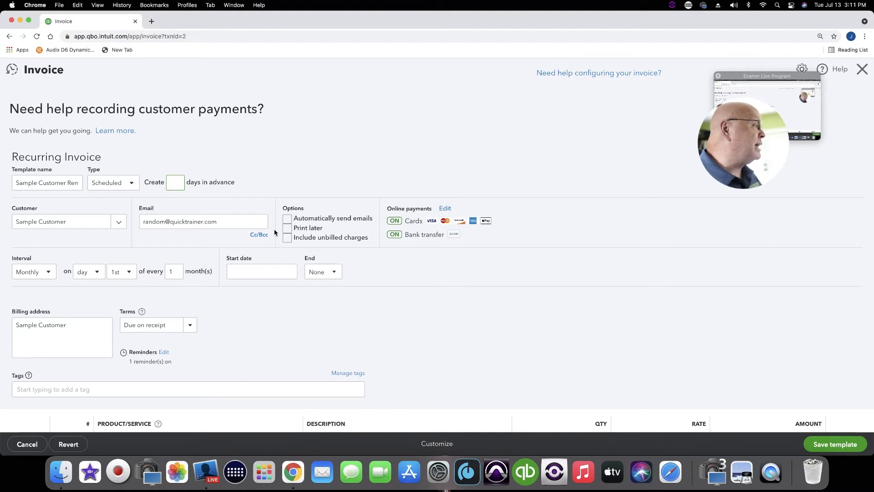
mouse_move(120, 244)
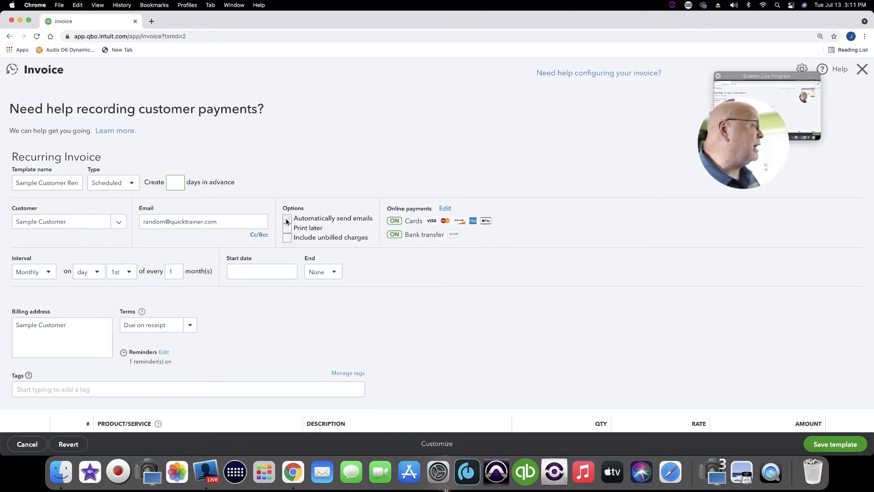
click(287, 217)
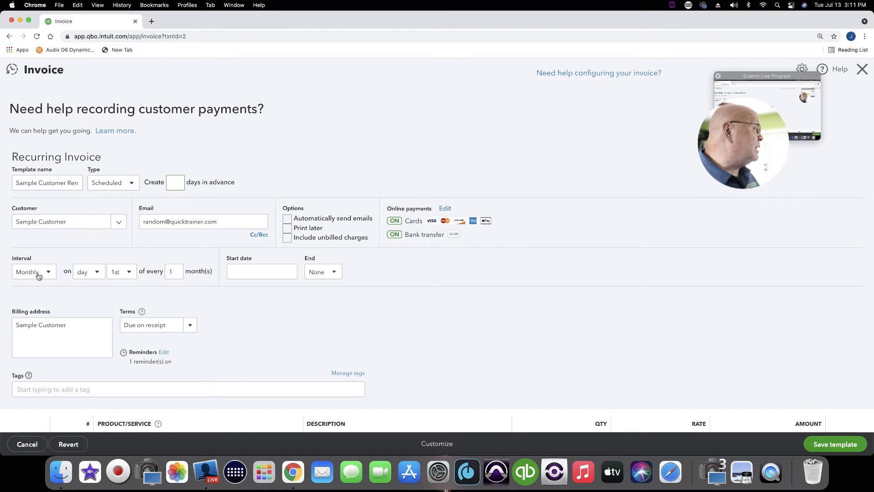
Keep the interval Monthly on the 1st and set the start date to 08/01/2021
click(32, 271)
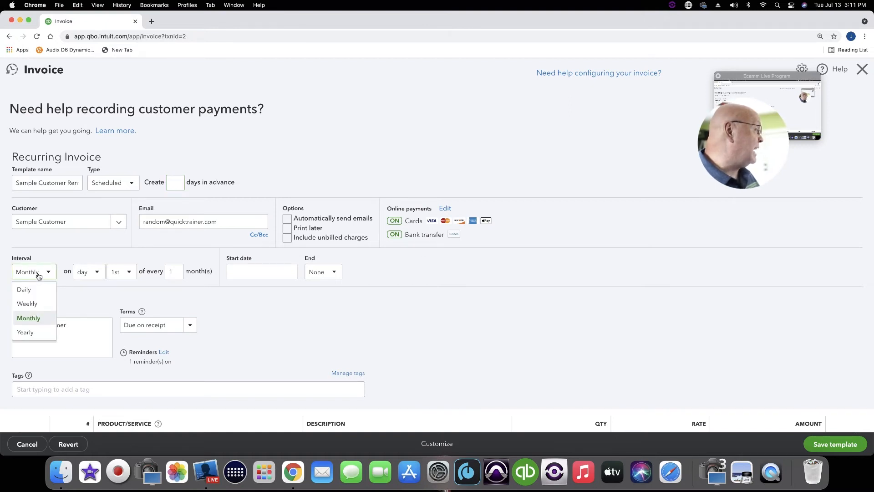
mouse_move(24, 289)
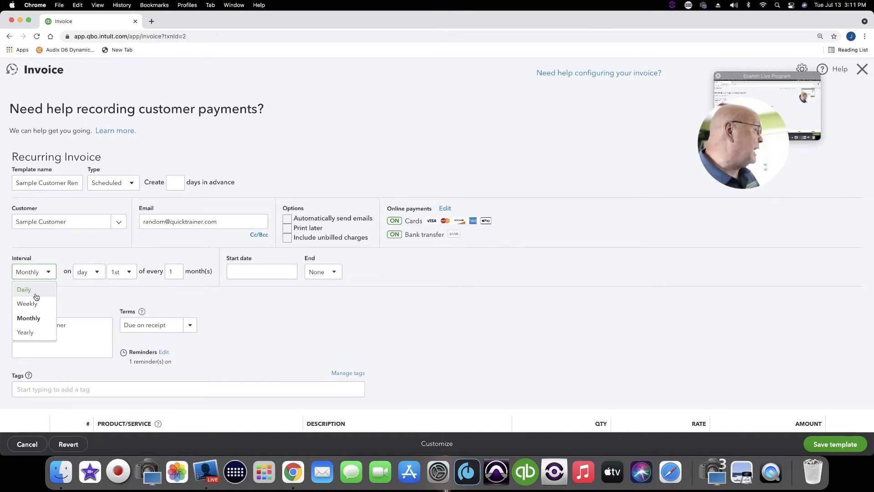
click(28, 317)
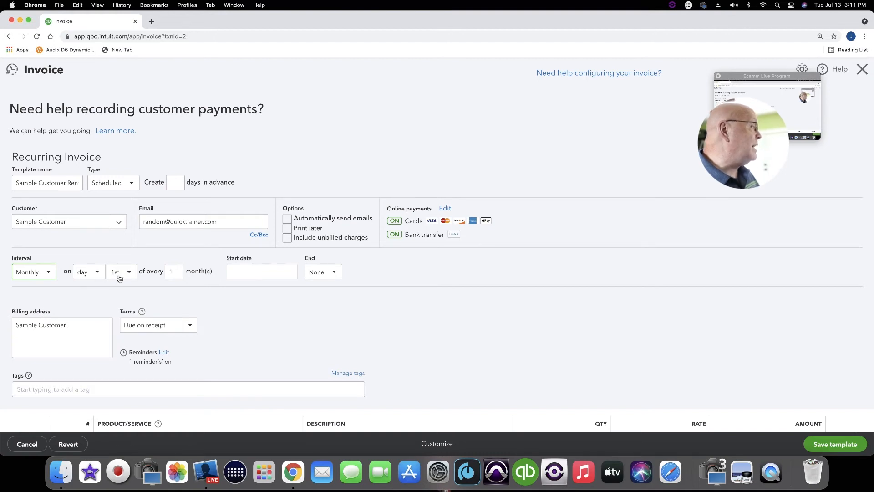
click(260, 272)
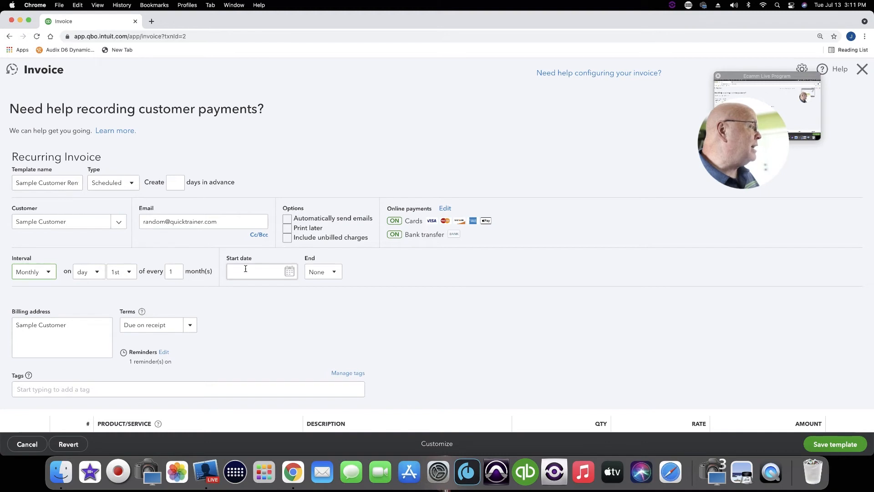
click(256, 271)
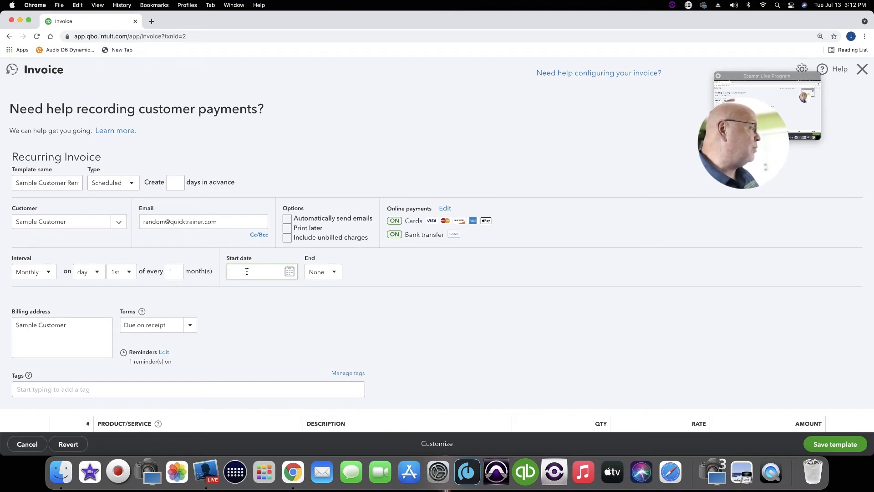
text(8)
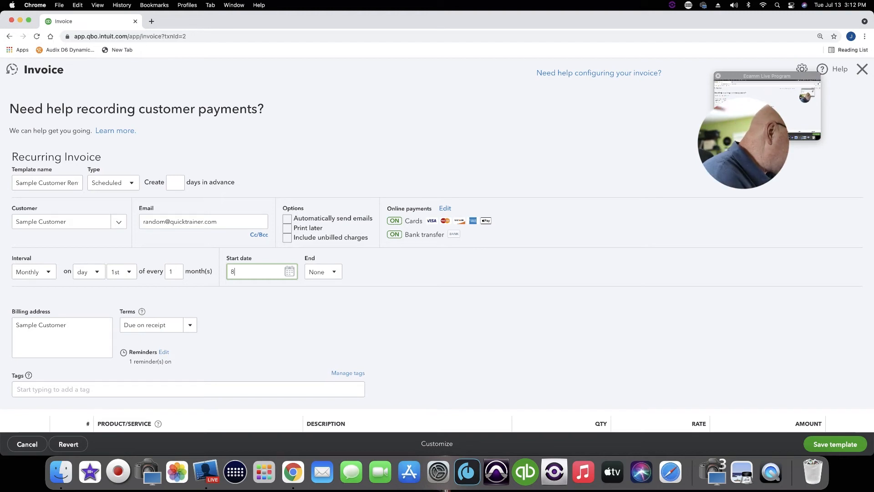
text(08/01/2021)
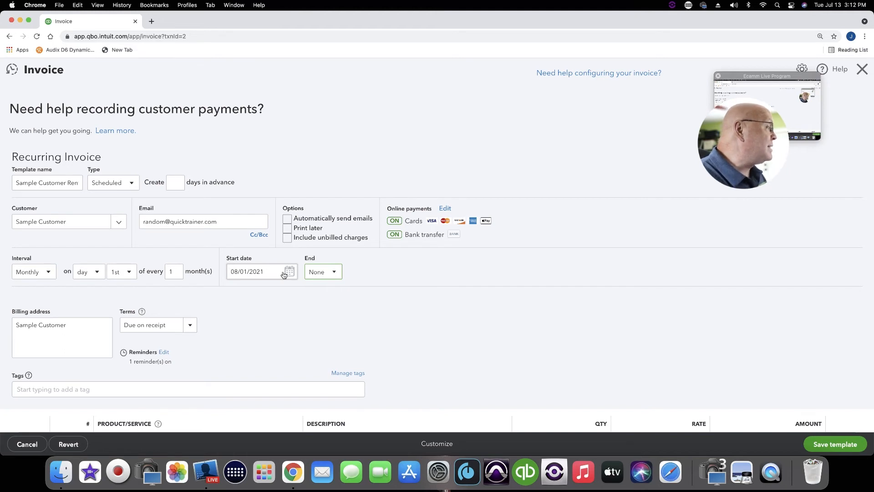
mouse_move(336, 276)
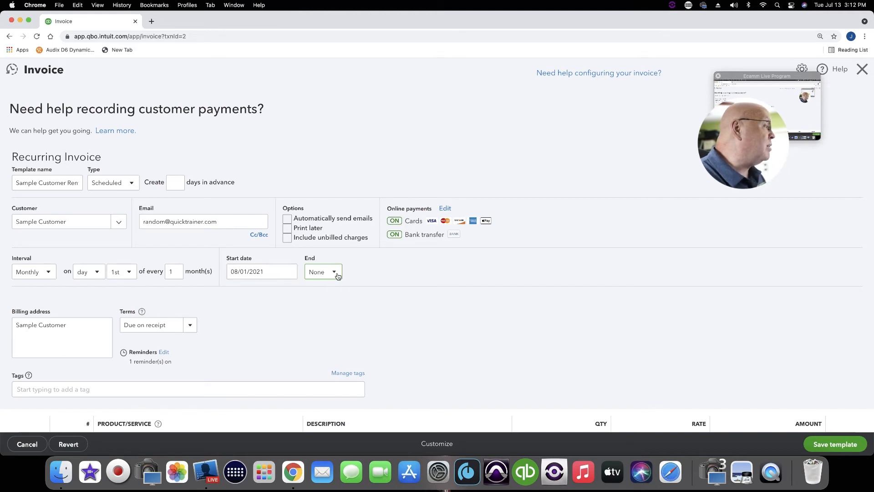
click(322, 271)
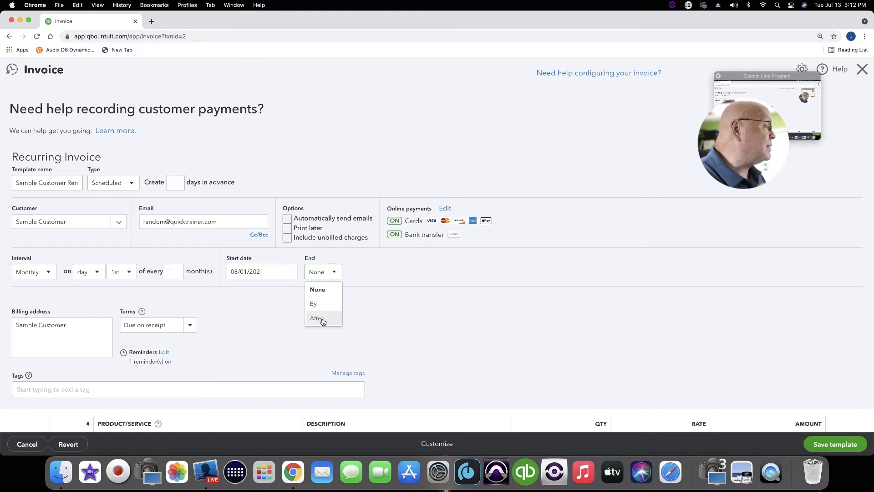
click(322, 272)
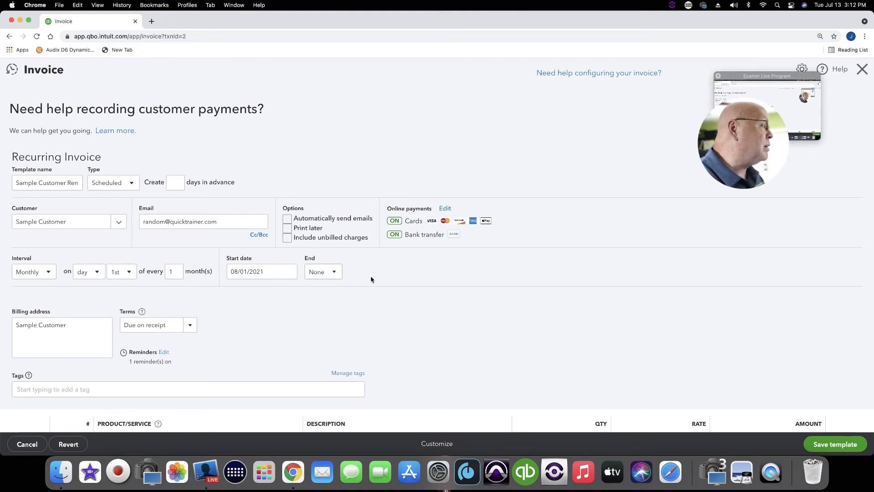
mouse_move(270, 304)
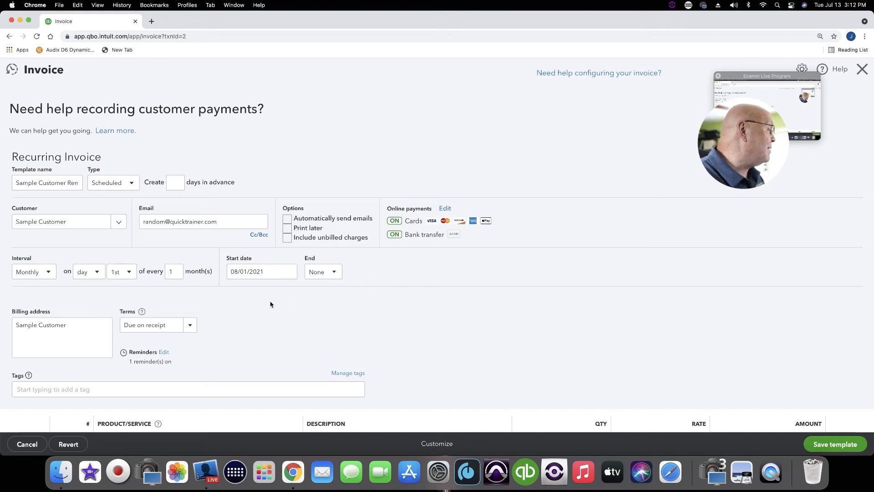
Review the Rent line and Monthly Rent message, then save the recurring invoice template
scroll(down, 3)
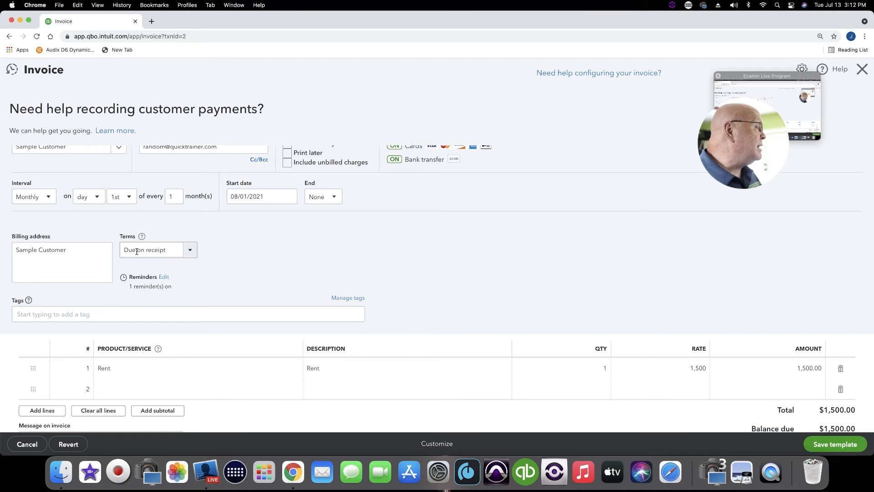
scroll(down, 3)
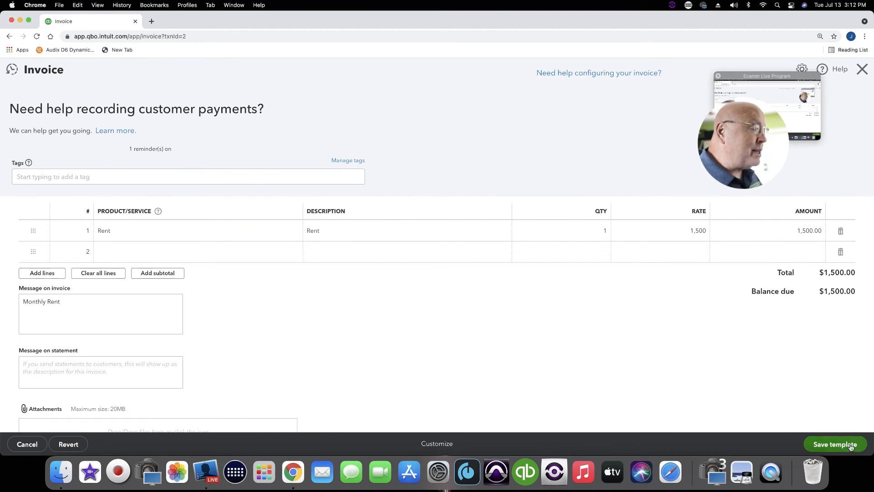
click(835, 443)
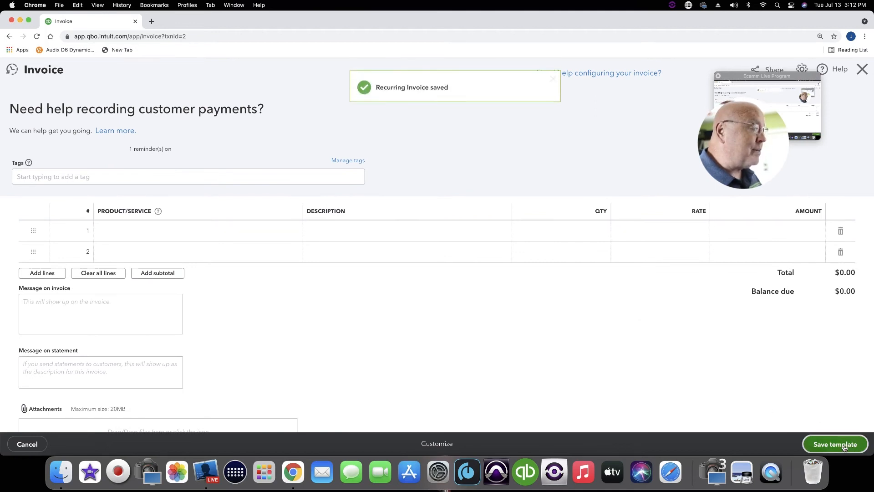
click(834, 443)
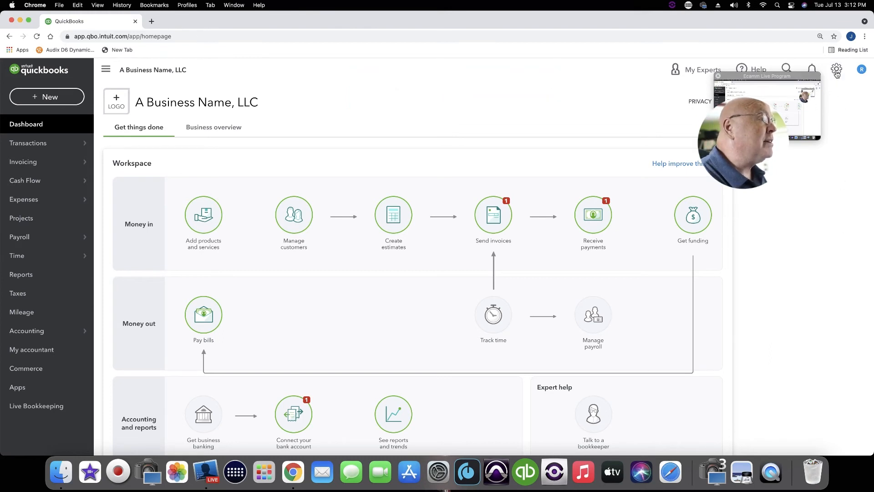
Show the Recurring Transactions list with the Sample Customer Rent monthly invoice
click(835, 70)
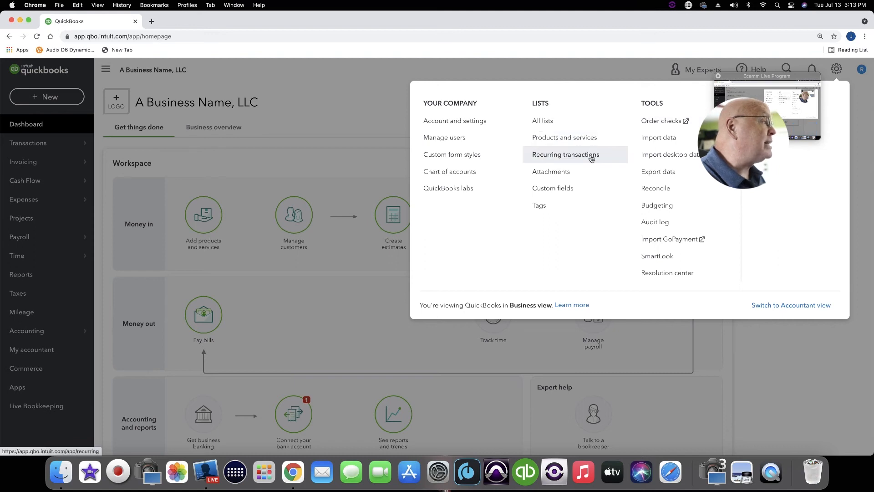
click(566, 155)
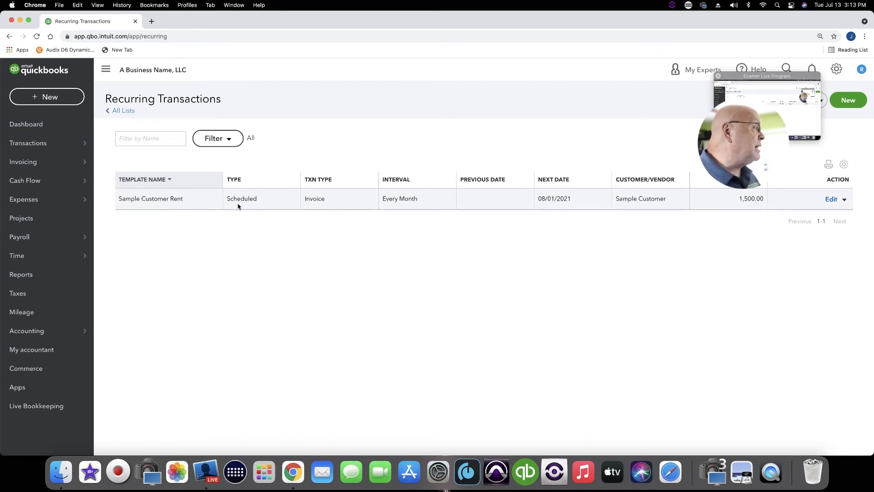
mouse_move(391, 208)
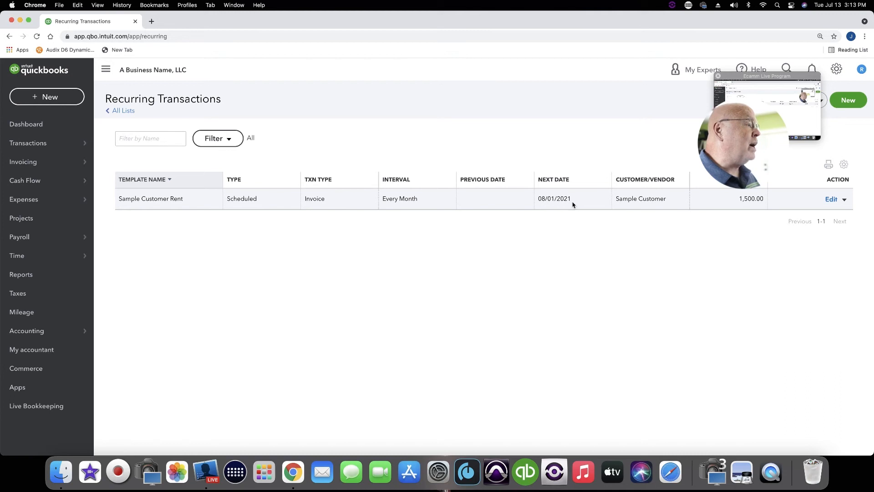
mouse_move(619, 232)
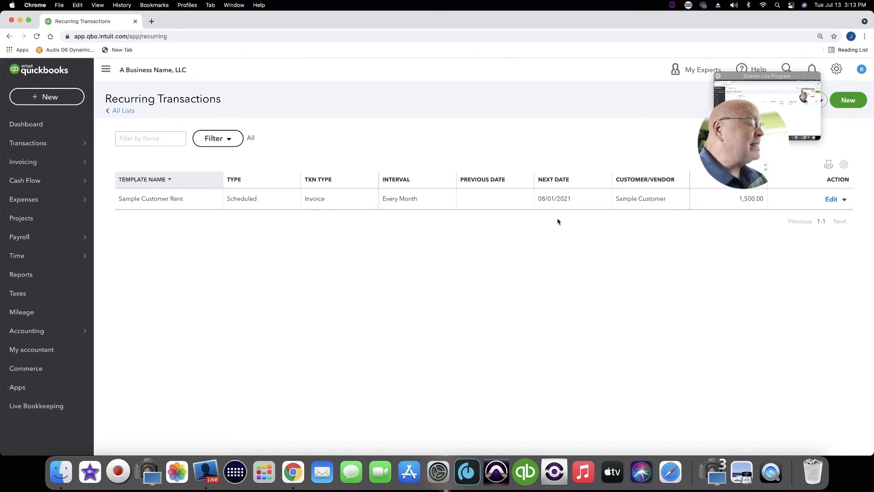
mouse_move(438, 210)
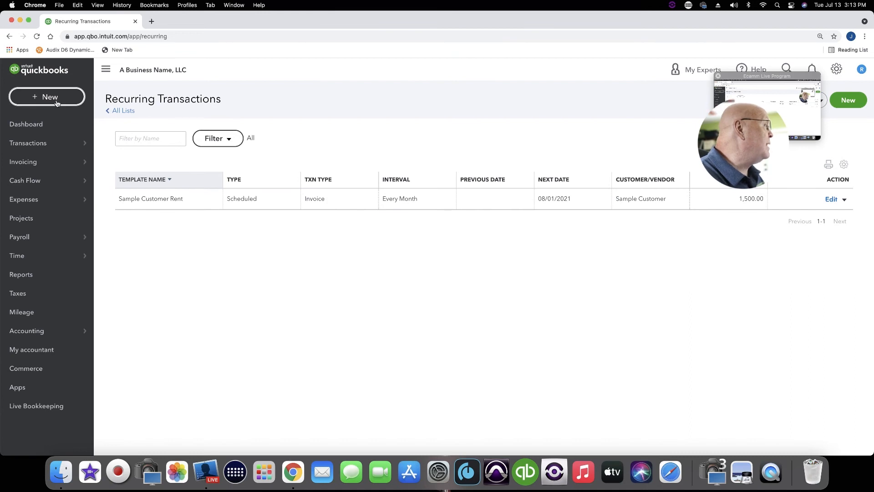
Start a new expense for the Epidemic Sound Dues & Subscriptions payment
click(46, 97)
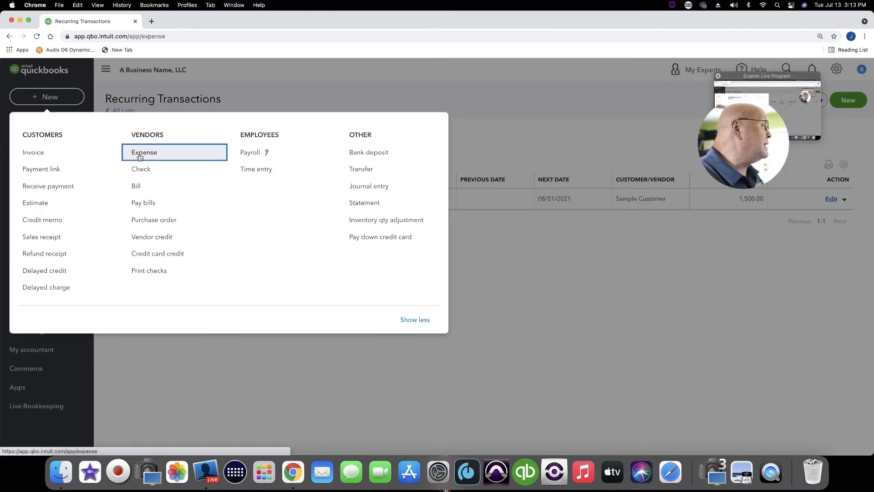
click(144, 152)
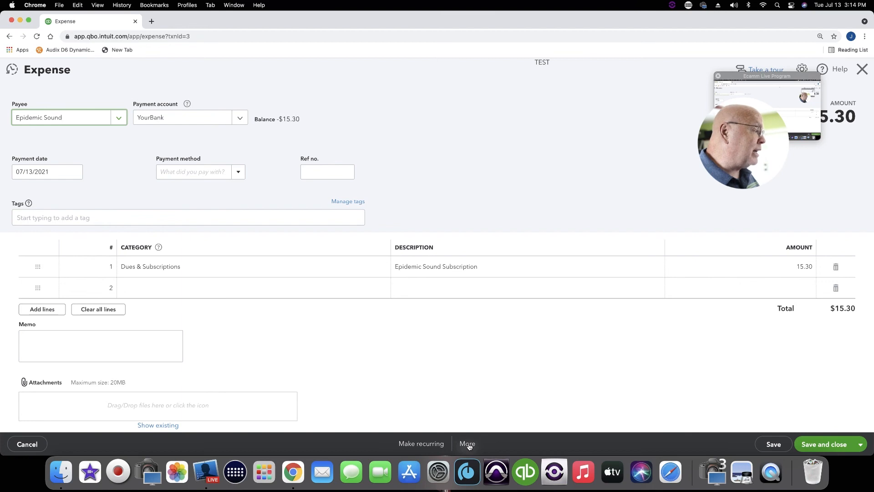
Make the Epidemic Sound expense a monthly recurring template starting 08/13/2021 and save it
click(421, 443)
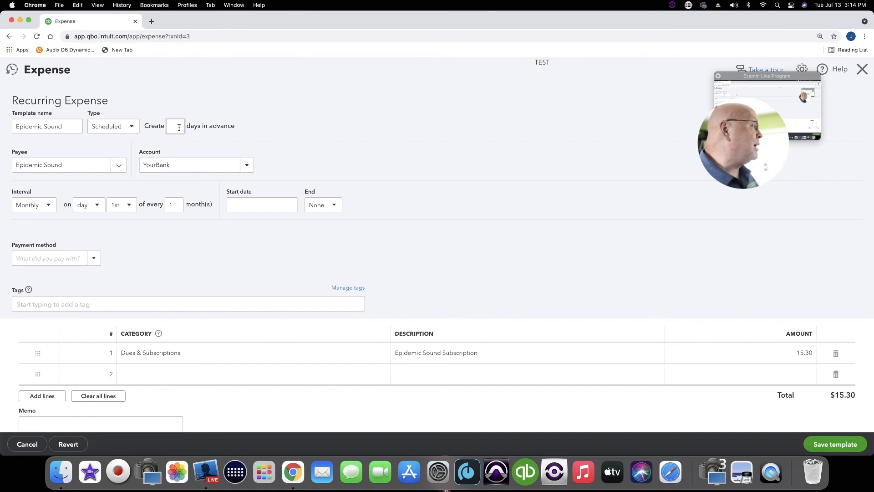
mouse_move(135, 222)
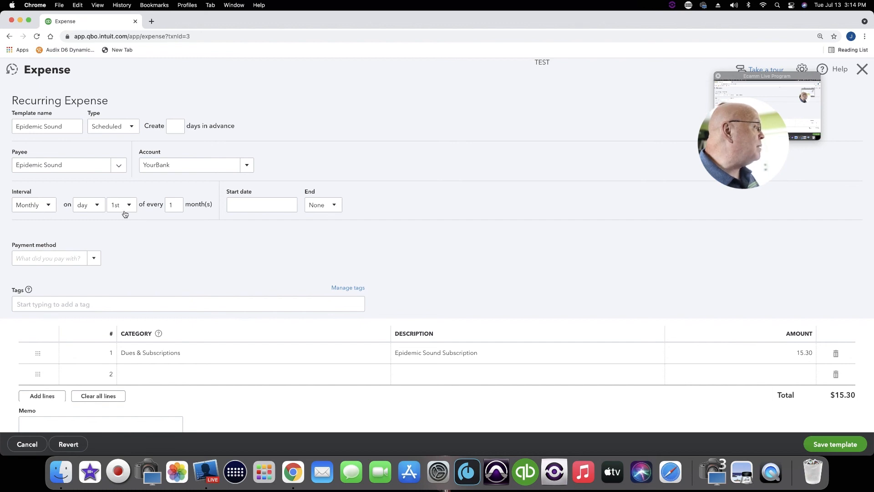
click(261, 204)
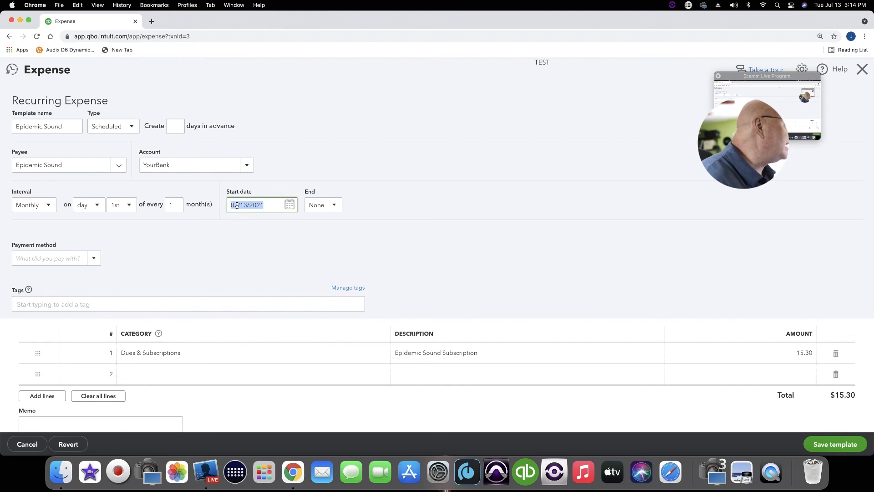
key(Backspace)
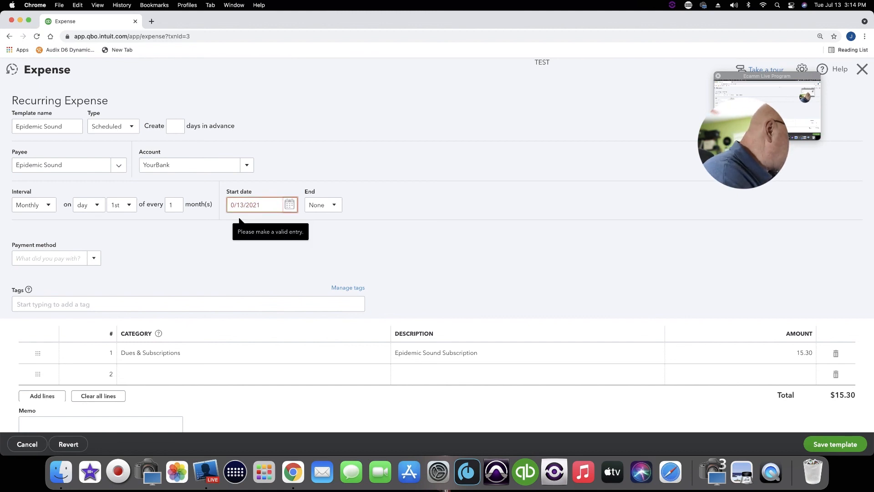
text(08/13/2021)
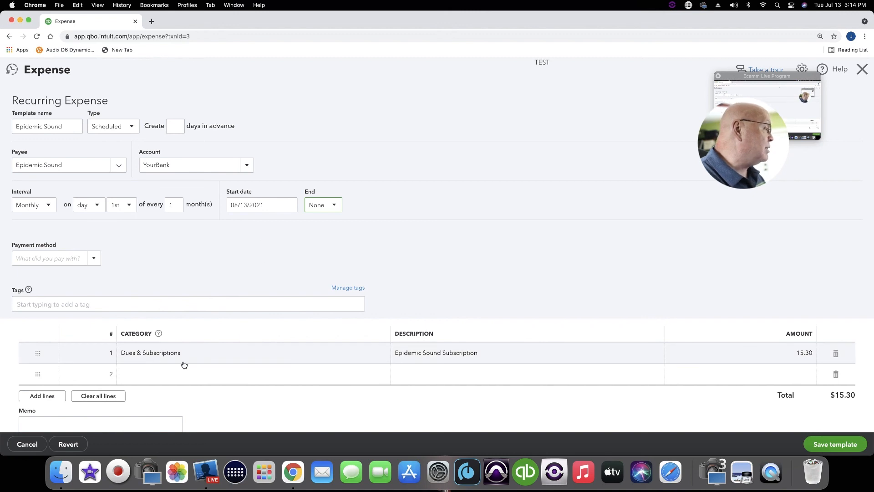
mouse_move(418, 357)
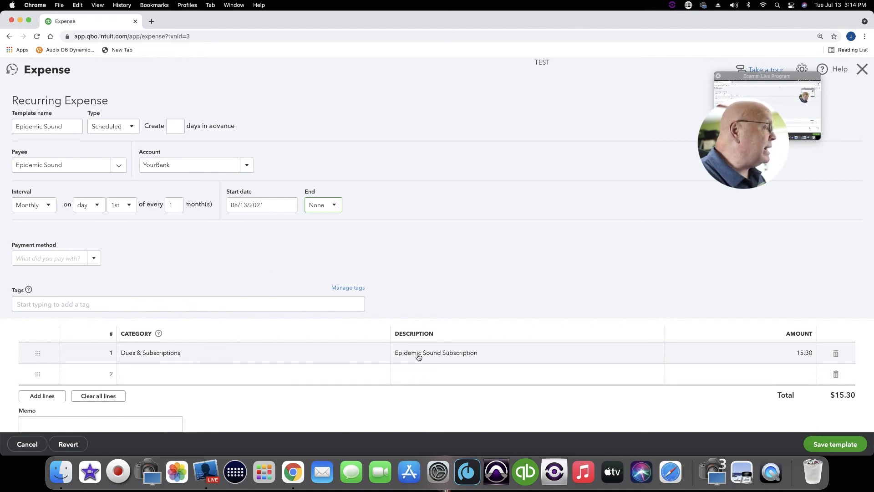
scroll(down, 3)
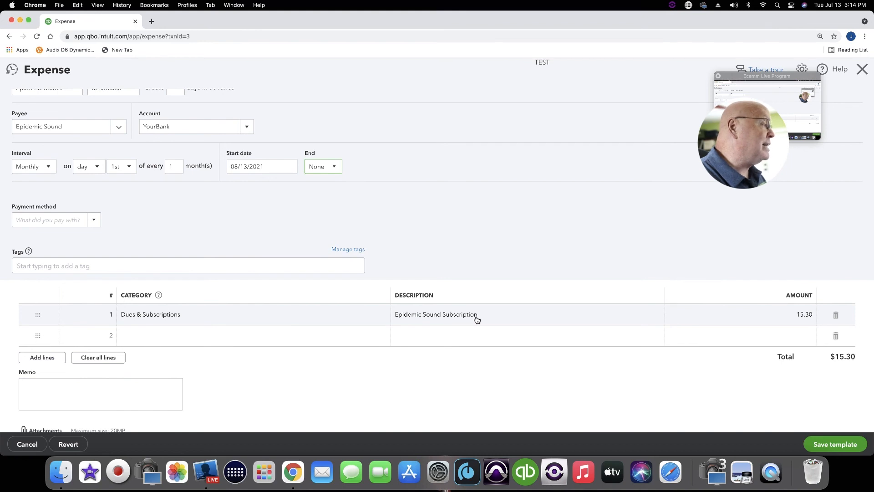
mouse_move(478, 318)
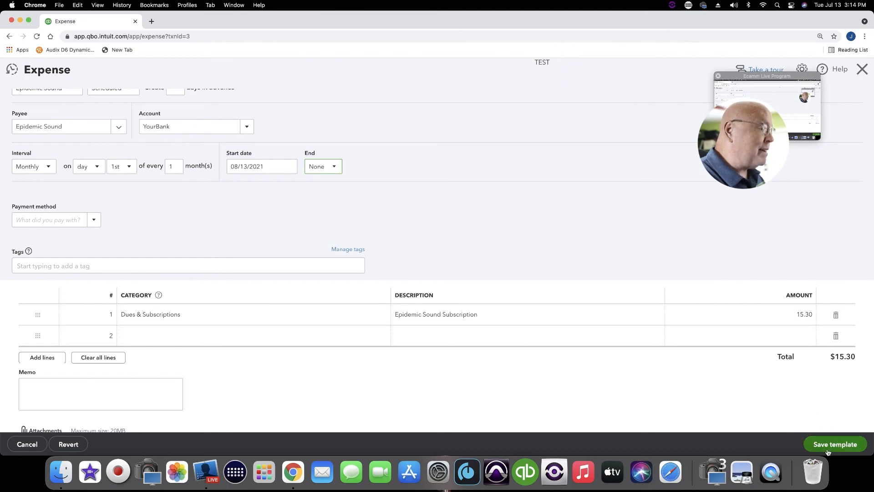
click(834, 443)
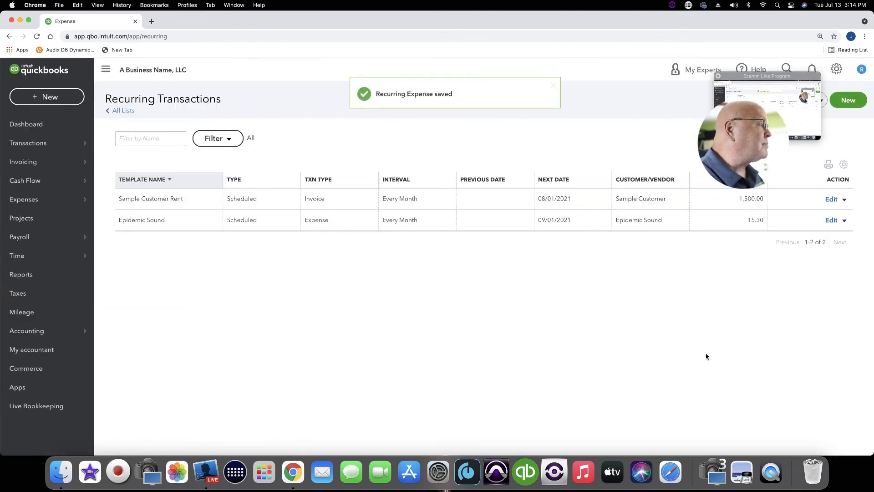